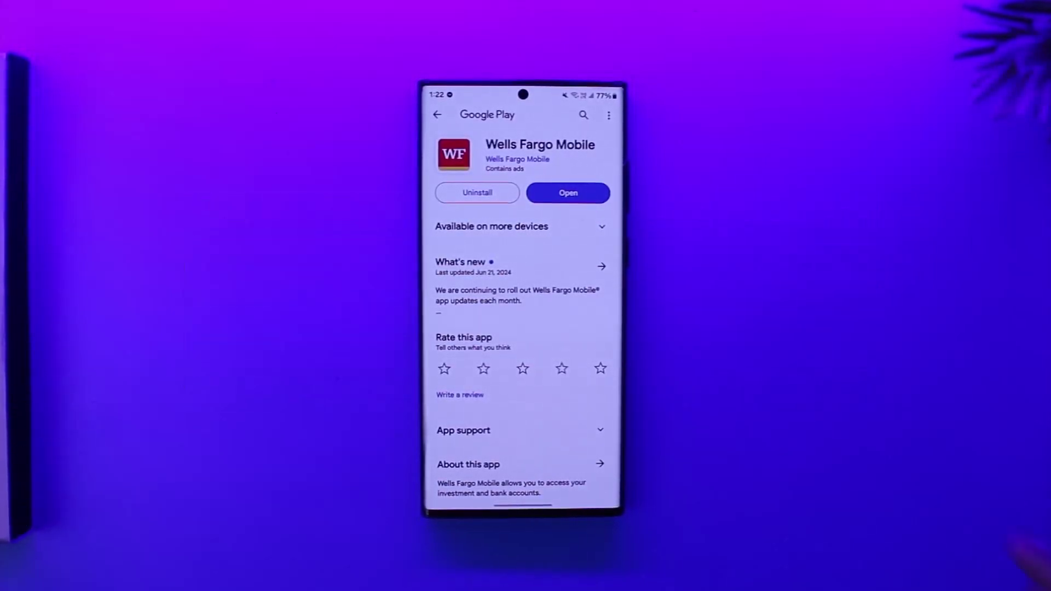
Launch the installed Wells Fargo Mobile app from its store page via Open, reaching the sign-on screen
scroll(down, 3)
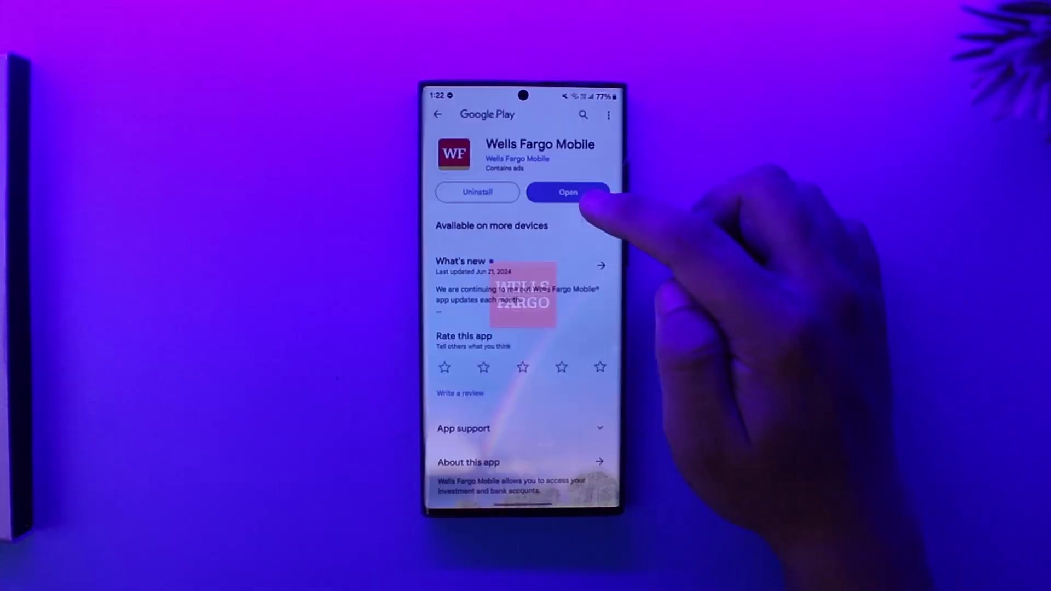
click(568, 192)
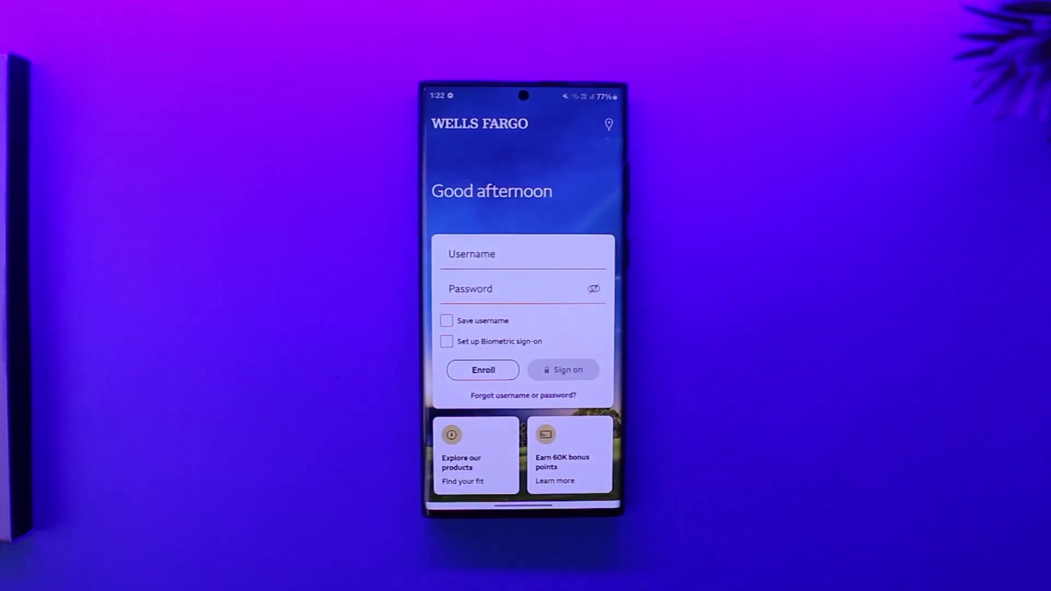